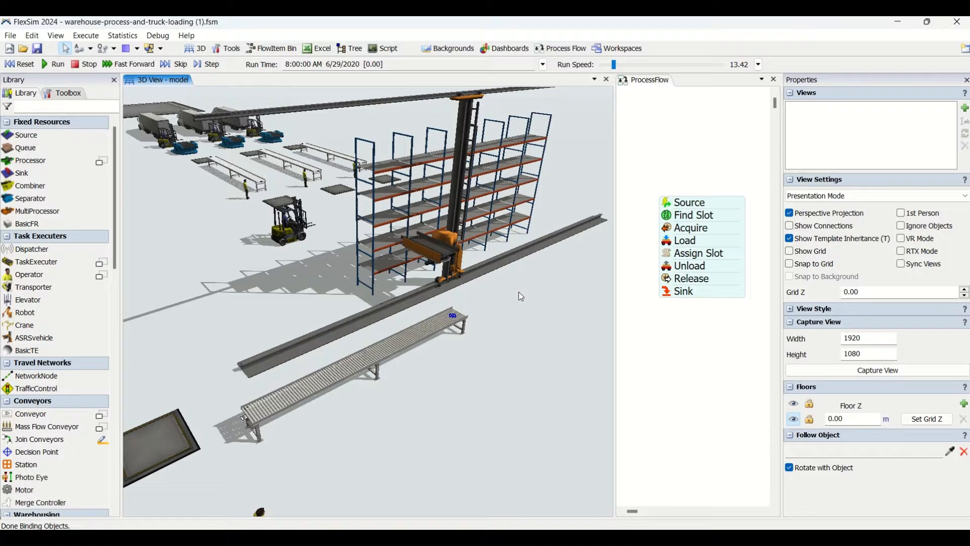
# - Select the storage rack and orbit the view around the whole warehouse
pyautogui.click(414, 210)
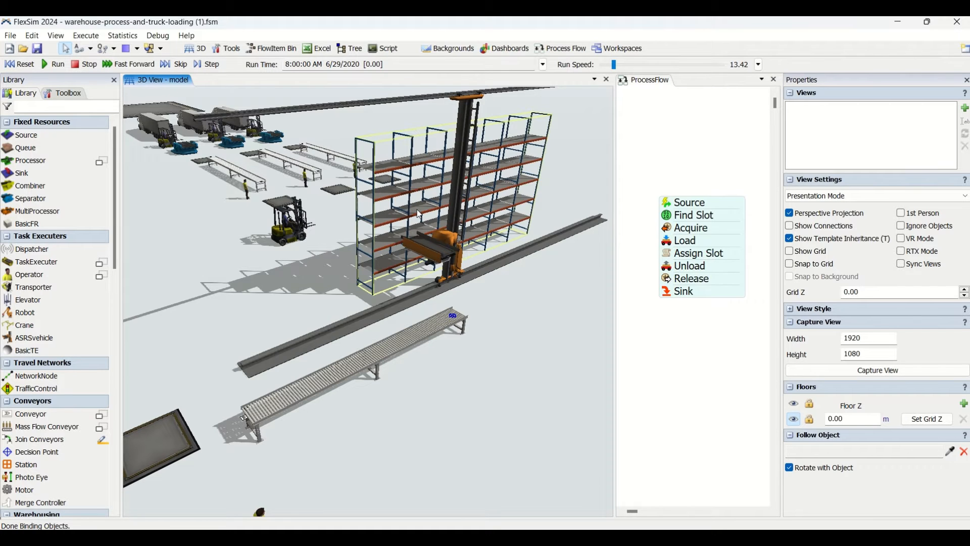
pyautogui.moveTo(417, 213); pyautogui.dragTo(483, 353)
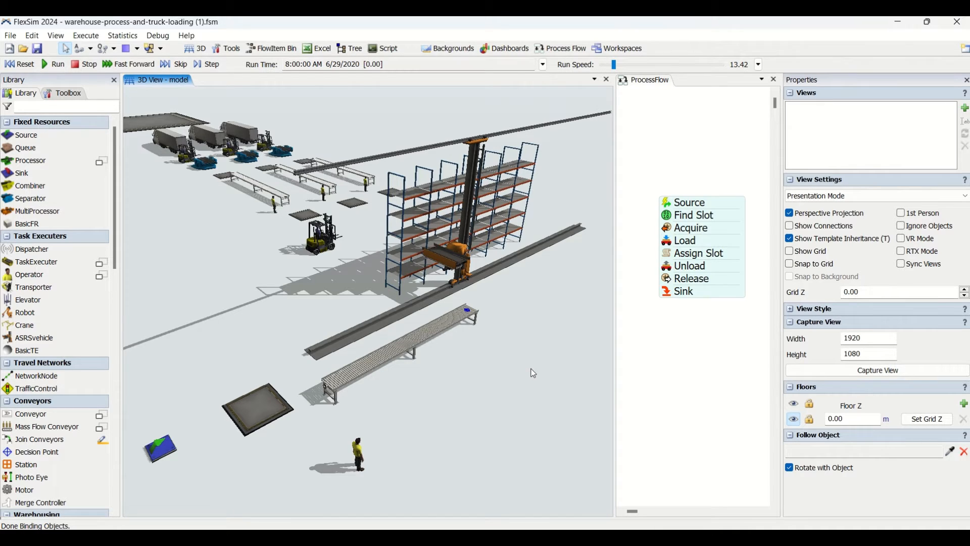
pyautogui.moveTo(531, 373); pyautogui.dragTo(507, 391)
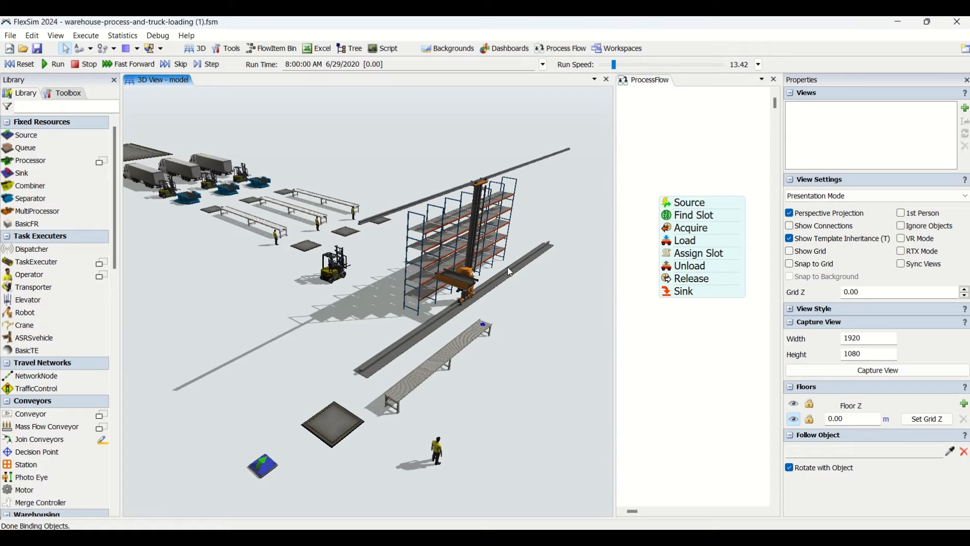
pyautogui.moveTo(351, 283)
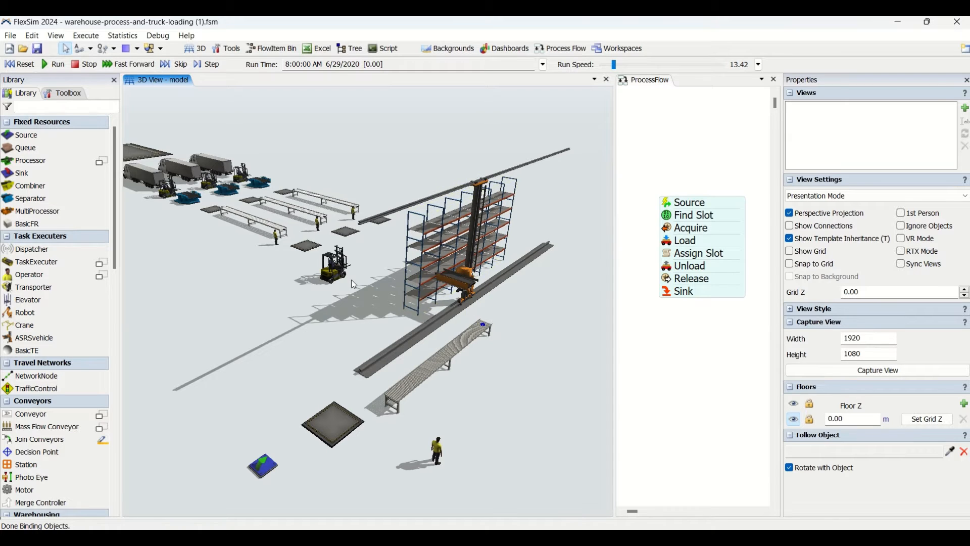
pyautogui.moveTo(286, 233)
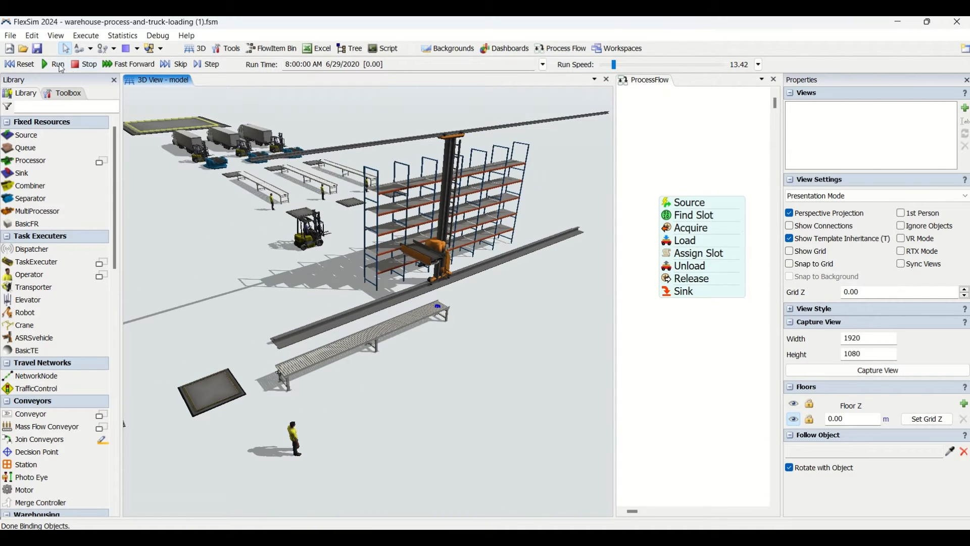
# - Run the simulation so parts flow, then reset and select decision point DP1
pyautogui.click(56, 63)
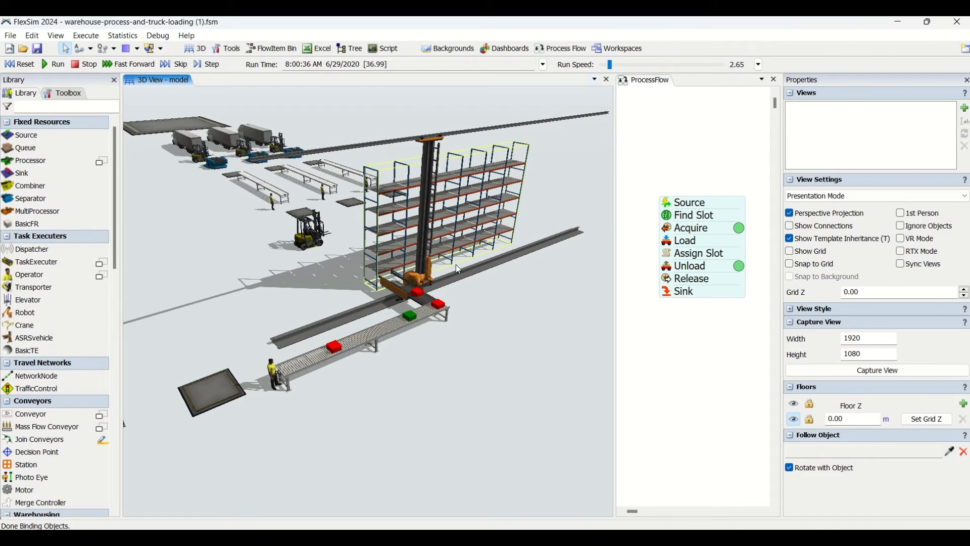
pyautogui.click(421, 303)
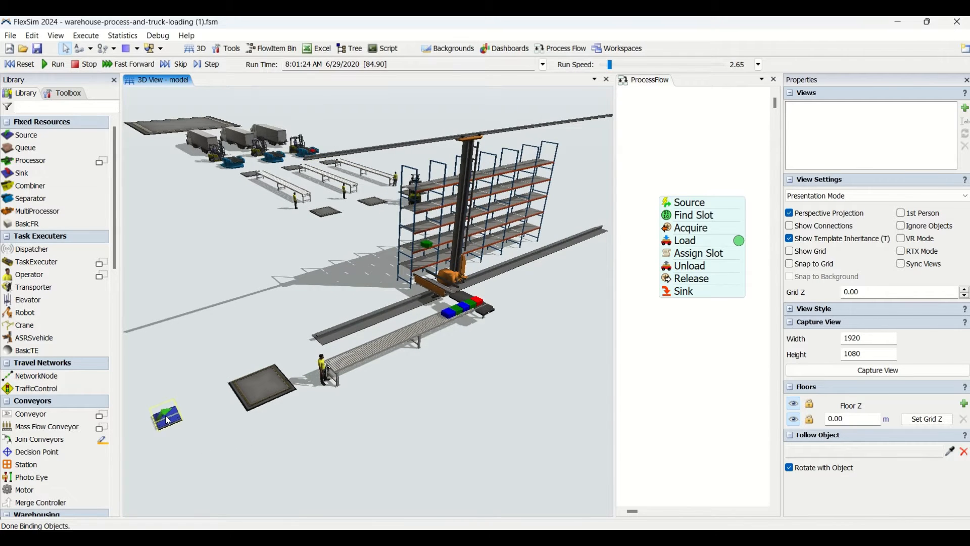
pyautogui.click(164, 414)
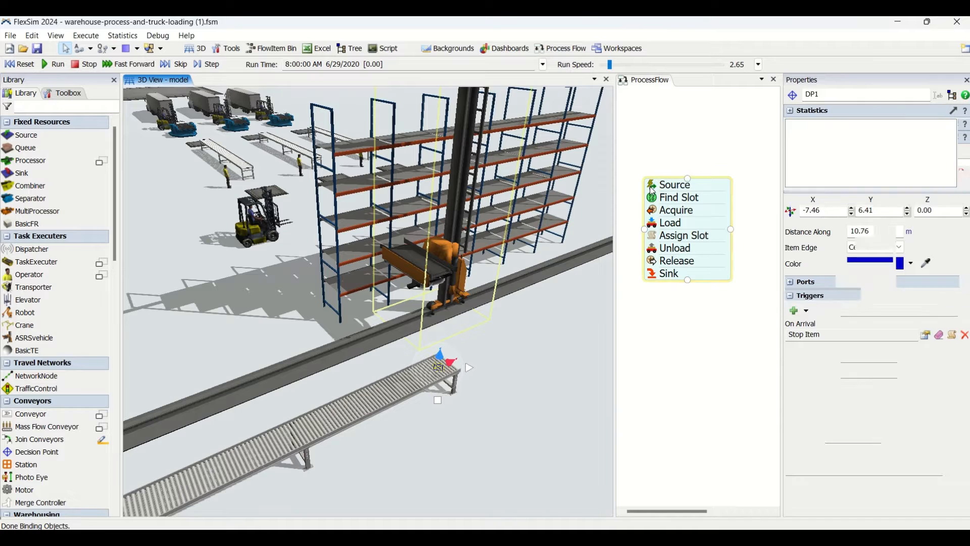
# - Zoom the 3D view in on the rack as colored boxes are stored
pyautogui.doubleClick(674, 184)
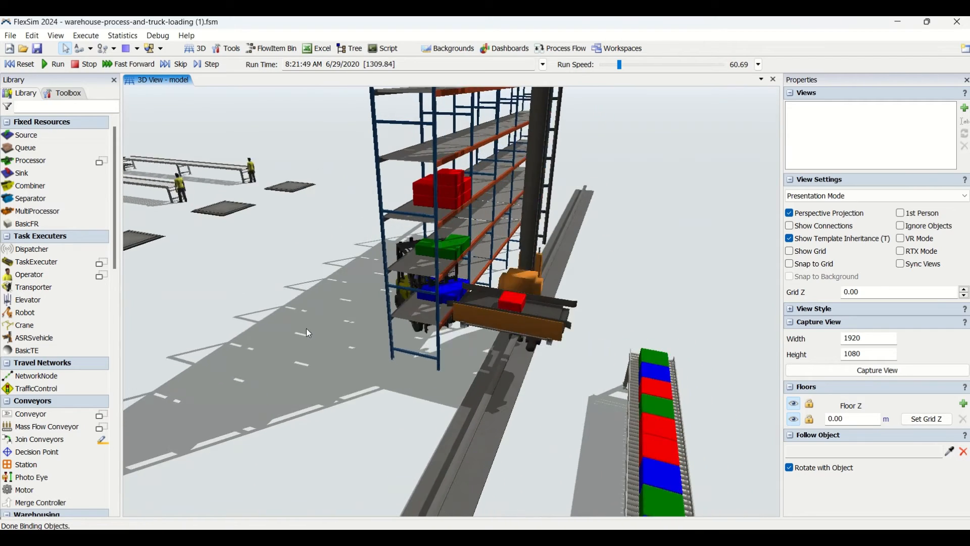
# - Check a blue part's Type label, pause via the Run Speed slider, then speed up again
pyautogui.click(440, 186)
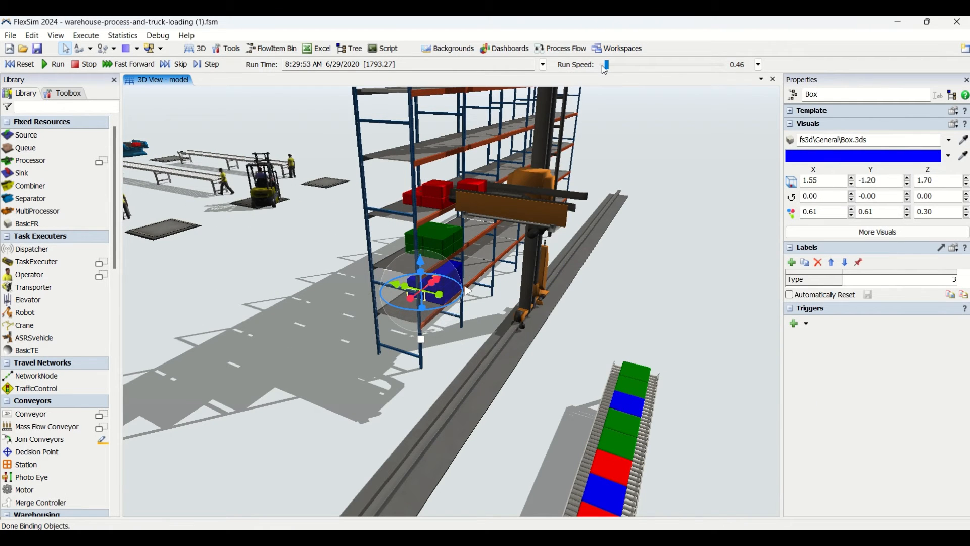
pyautogui.moveTo(605, 65); pyautogui.dragTo(610, 65)
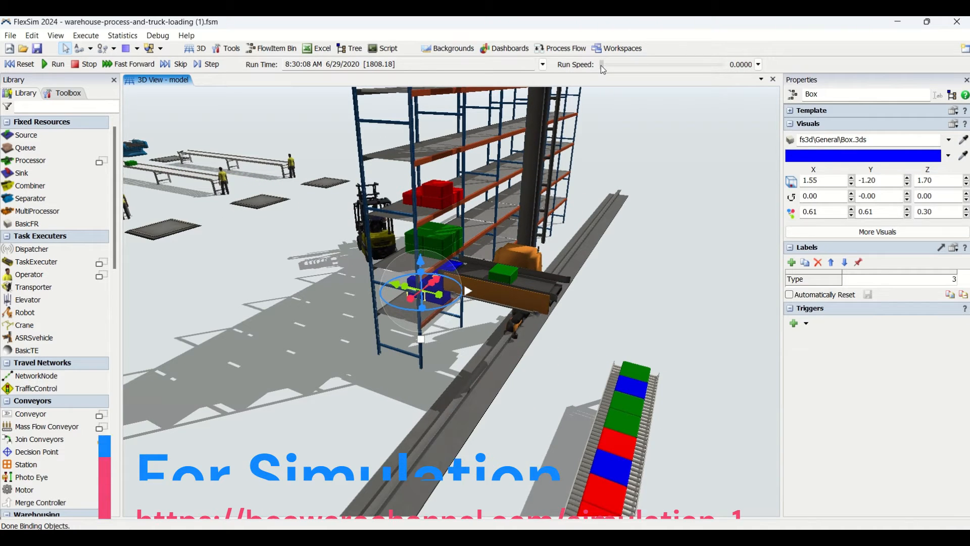
pyautogui.moveTo(601, 64); pyautogui.dragTo(613, 63)
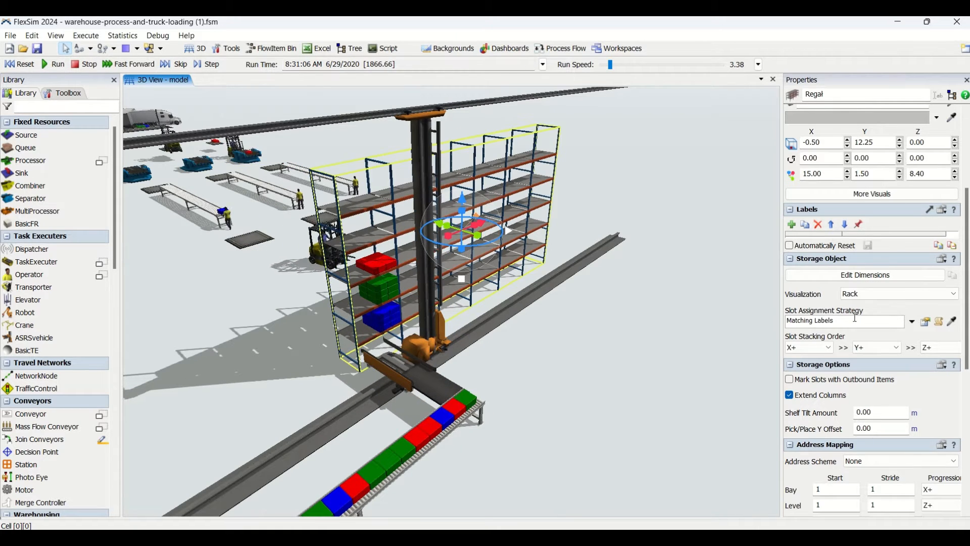
# - Review the rack's Slot Assignment Strategy, keep Matching Labels and deselect the rack
pyautogui.click(912, 320)
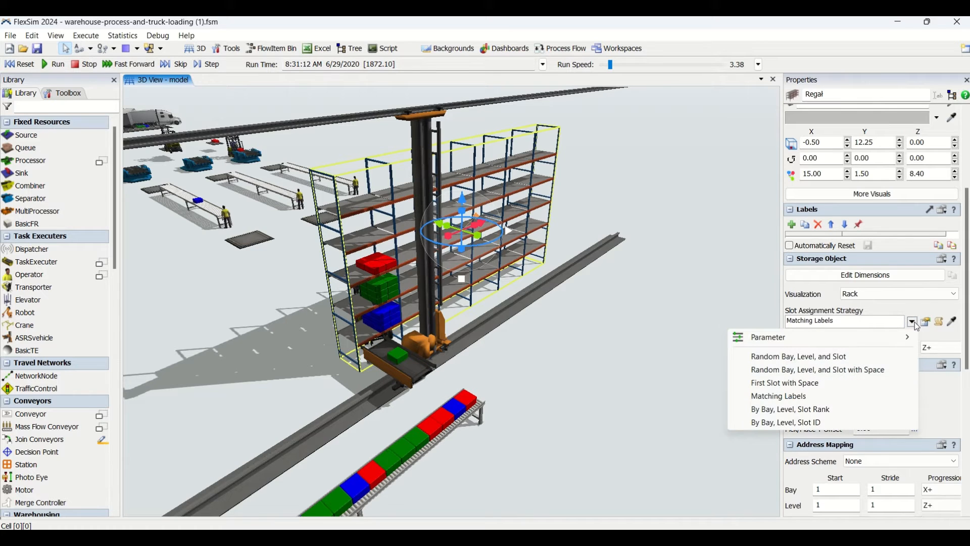
pyautogui.moveTo(778, 396)
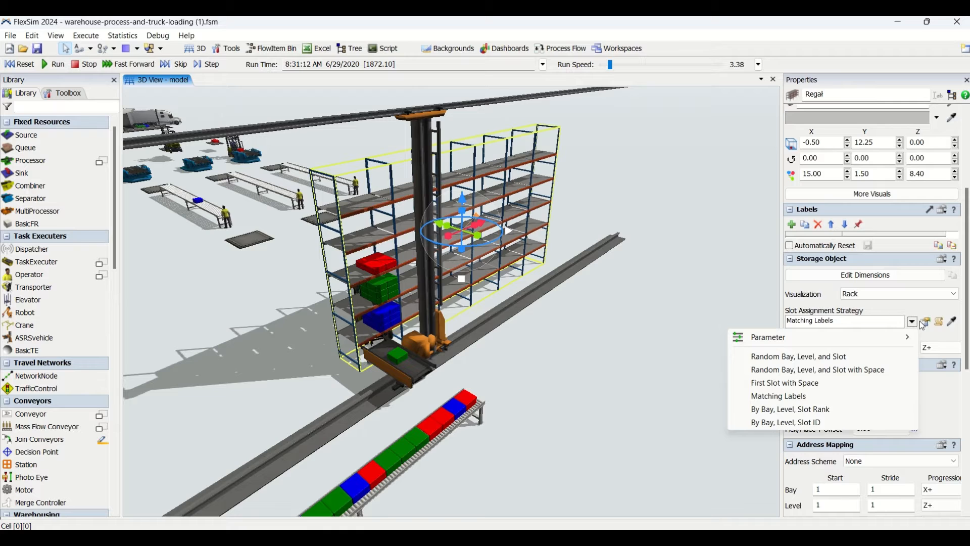
pyautogui.click(778, 395)
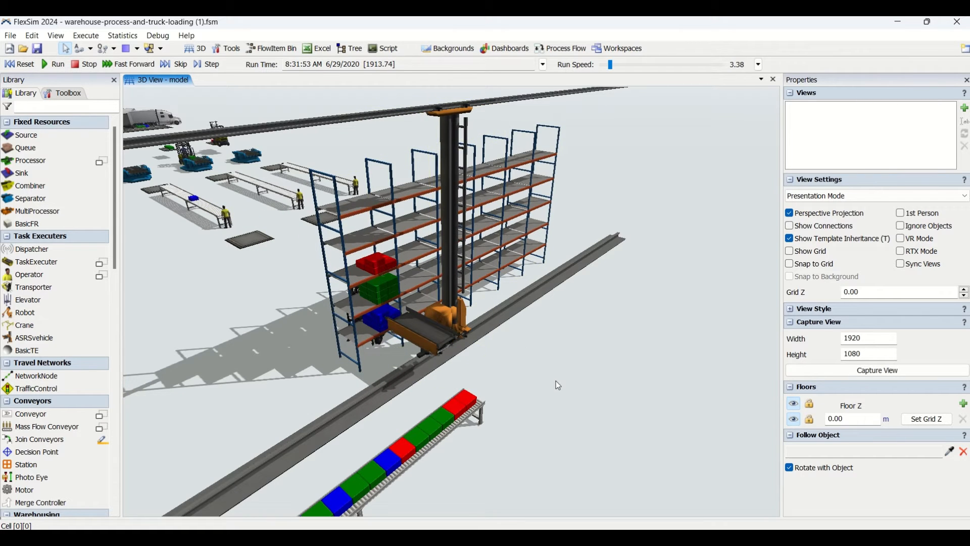
# - Start the Paint Slot Labels tool from the Library's Warehousing section
pyautogui.click(67, 93)
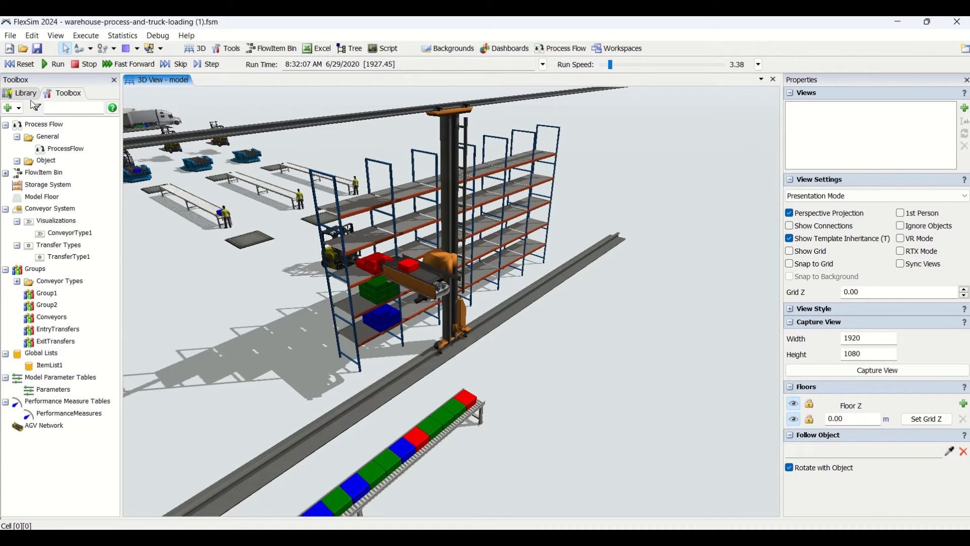
pyautogui.click(24, 93)
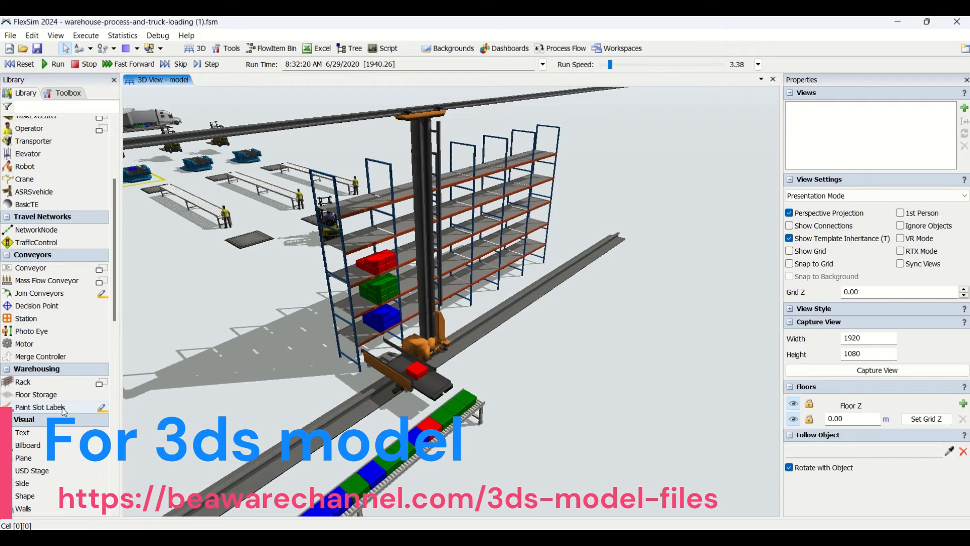
pyautogui.click(39, 408)
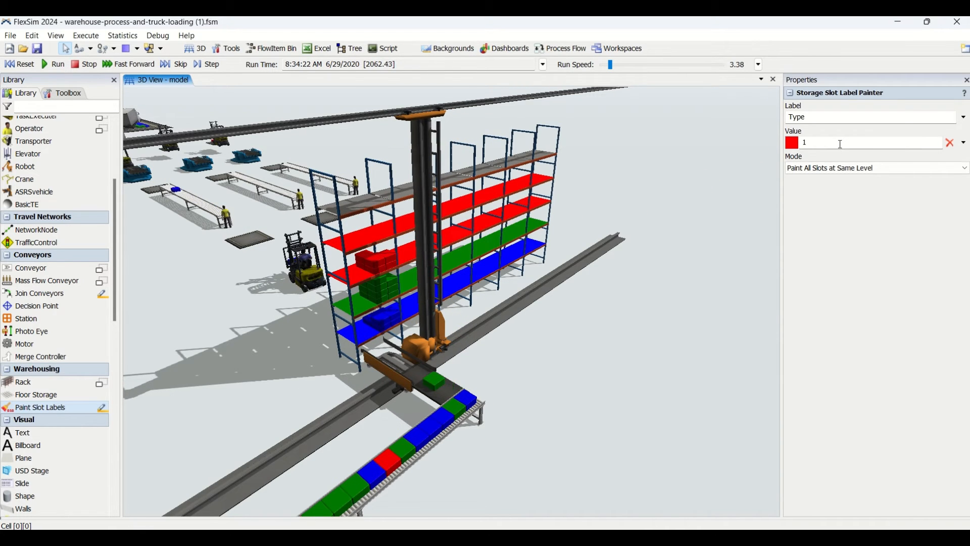
# - Set the painter Value to 2 (green) for the top level and review the Mode choices
pyautogui.write('2')
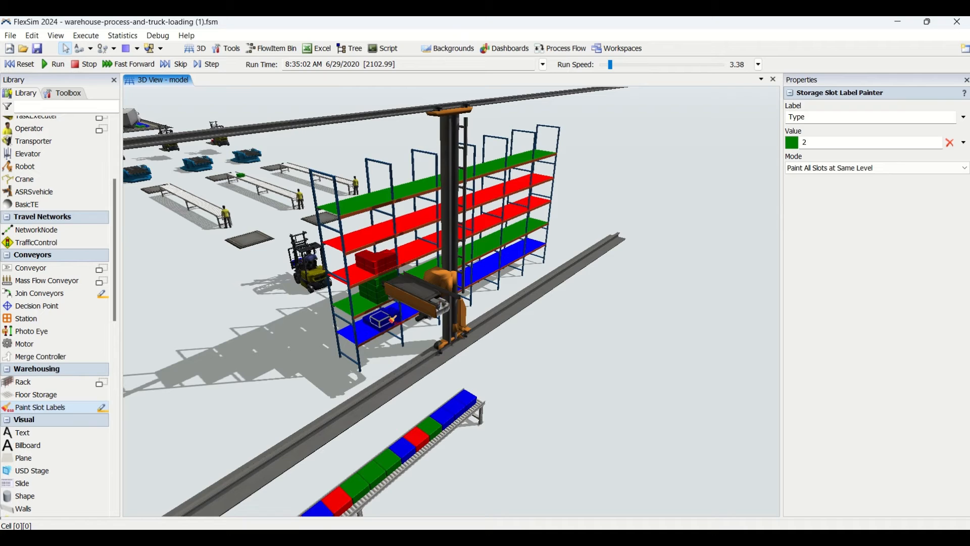
pyautogui.click(872, 168)
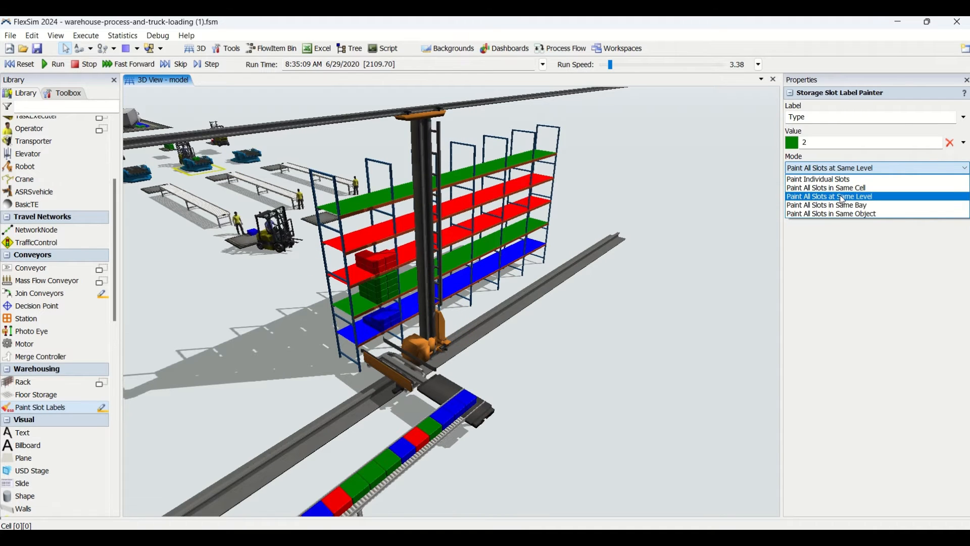
pyautogui.moveTo(817, 179)
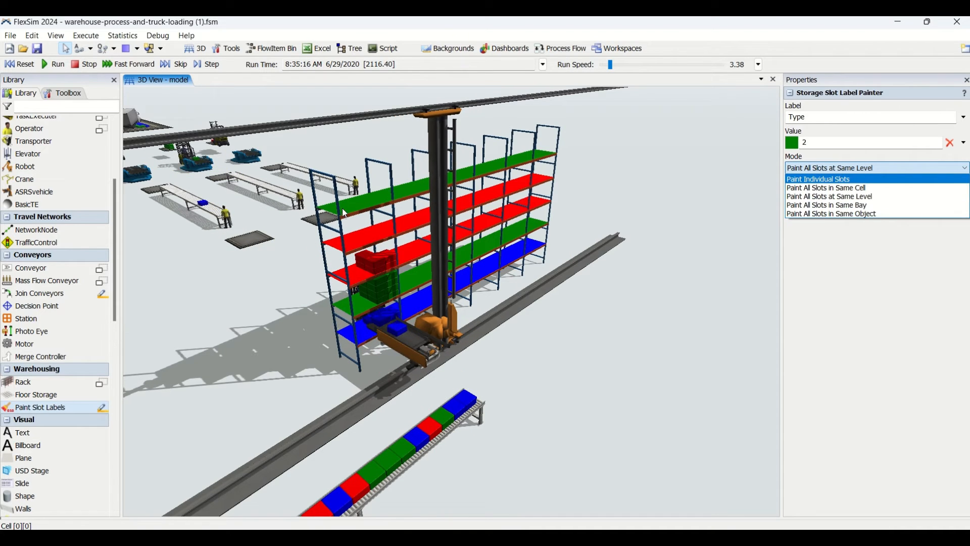
pyautogui.moveTo(826, 188)
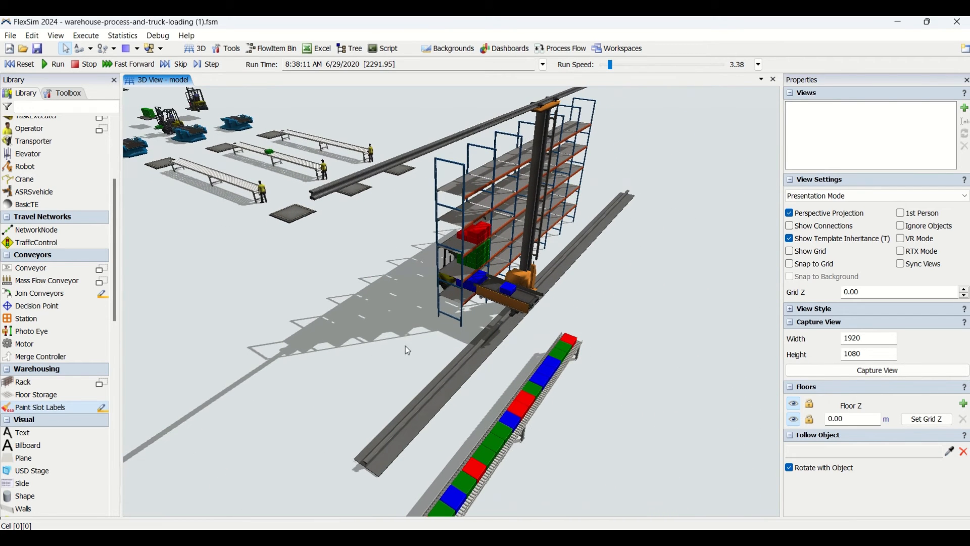
pyautogui.moveTo(646, 316)
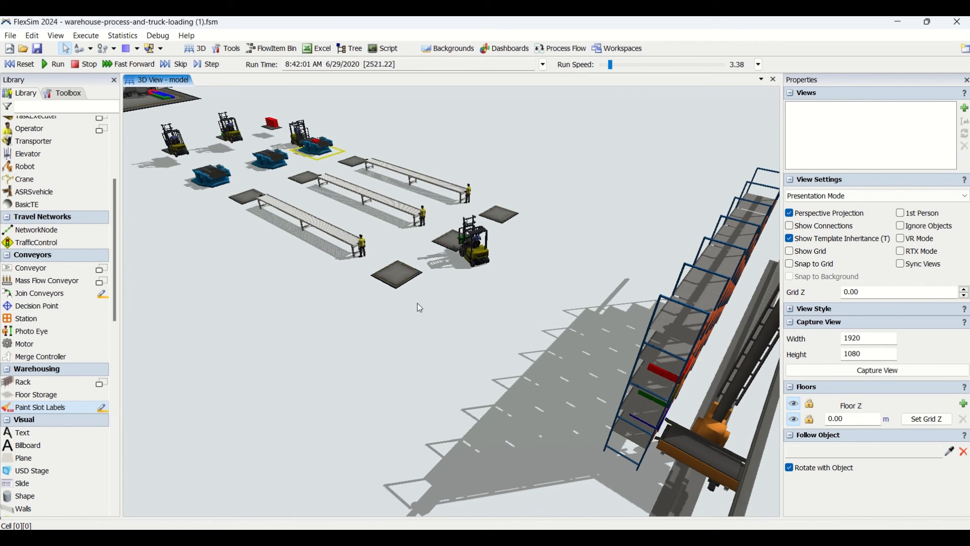
# - Select Punkt_dystrybucyjny_3 to view its statistics: 38 items in, 38 out
pyautogui.click(396, 272)
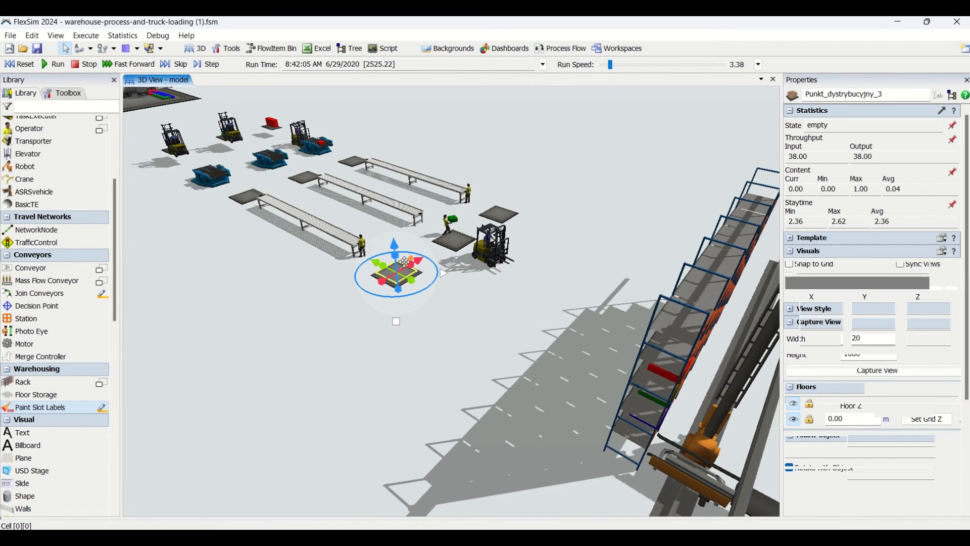